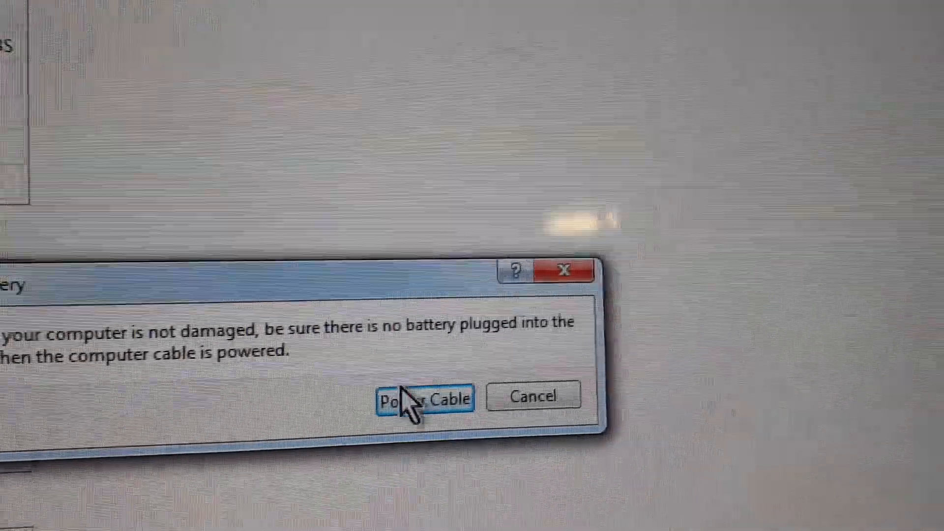
- Confirm the battery warning to enable Power Cable, leaving status 'Cable Connected but No Device'
left_click(423, 399)
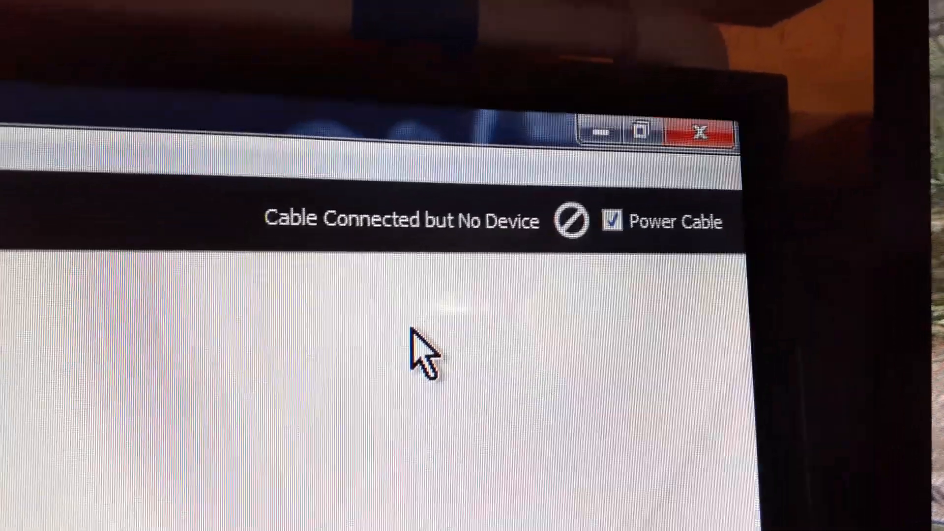